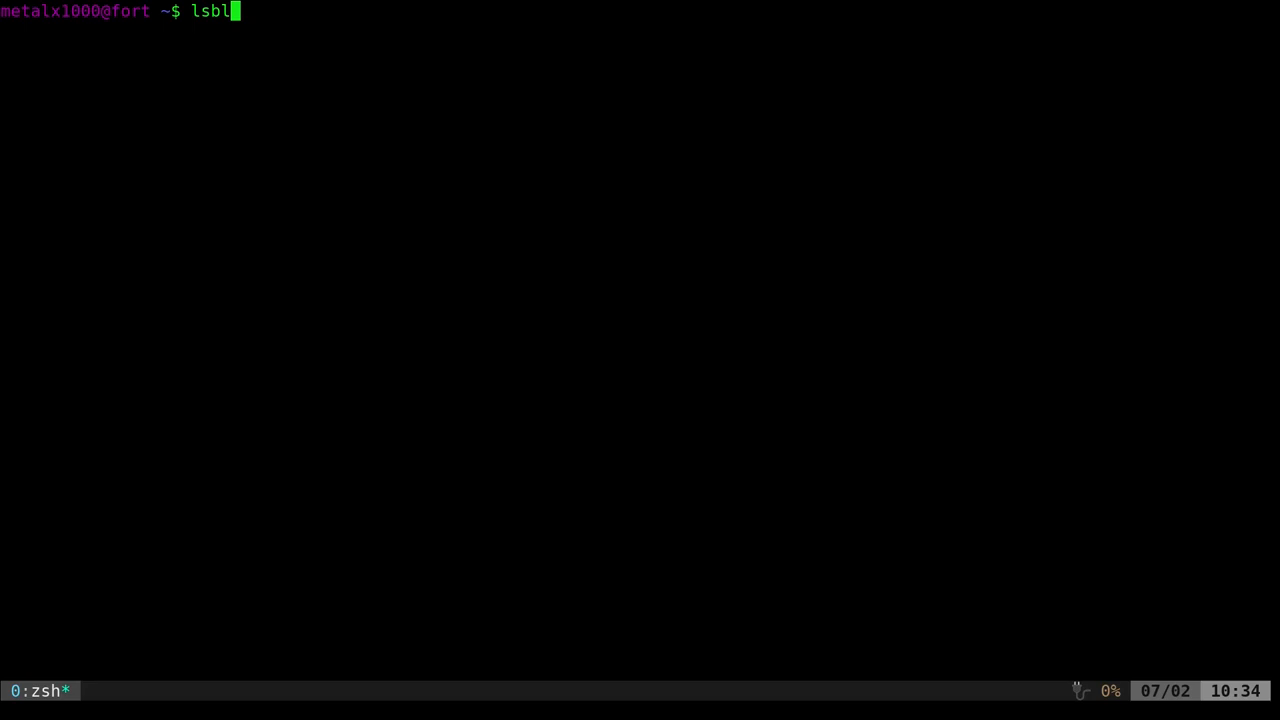
Run lsblk for the plain device table, then lsblk --json for the same data as JSON.
text(k)
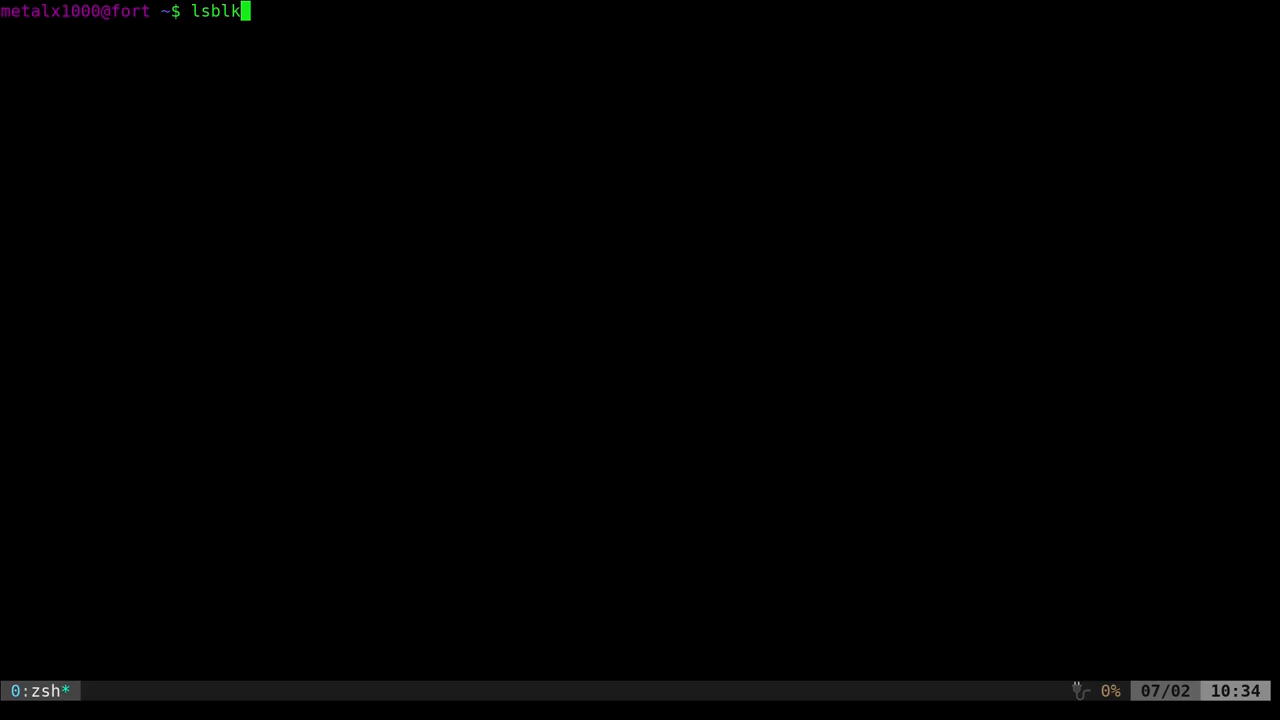
key(Return)
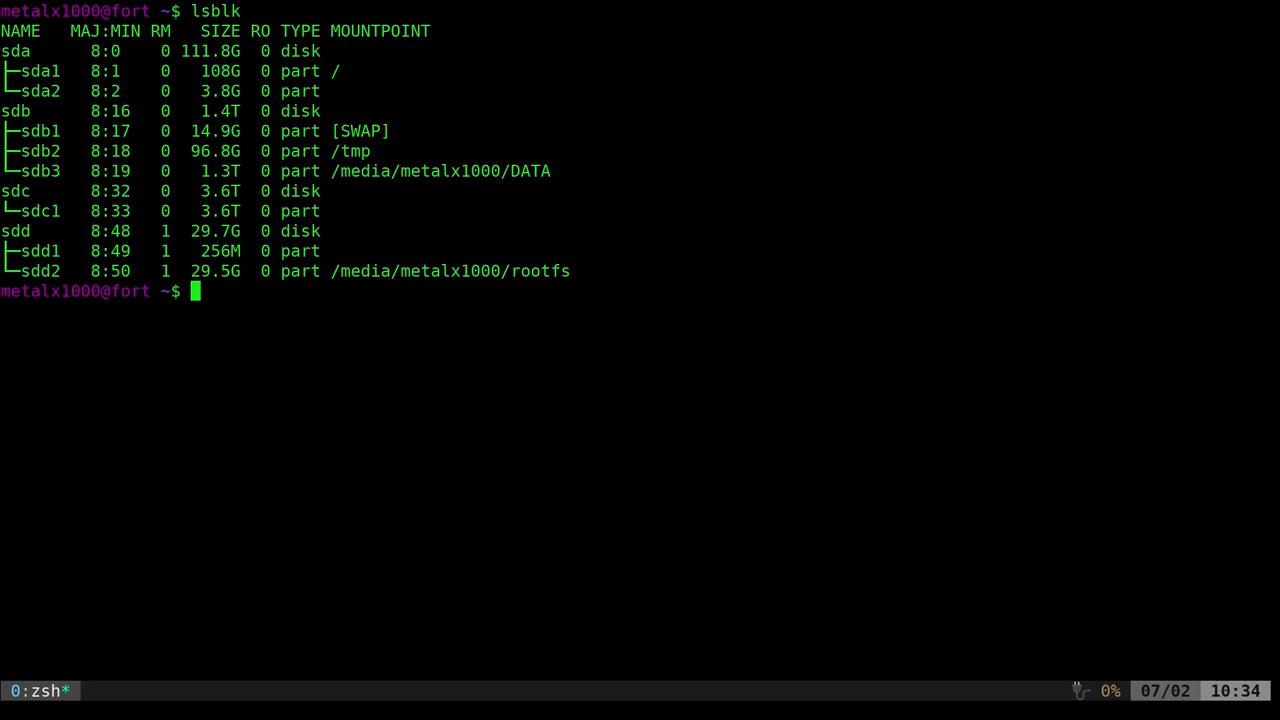
text(lsblk --json)
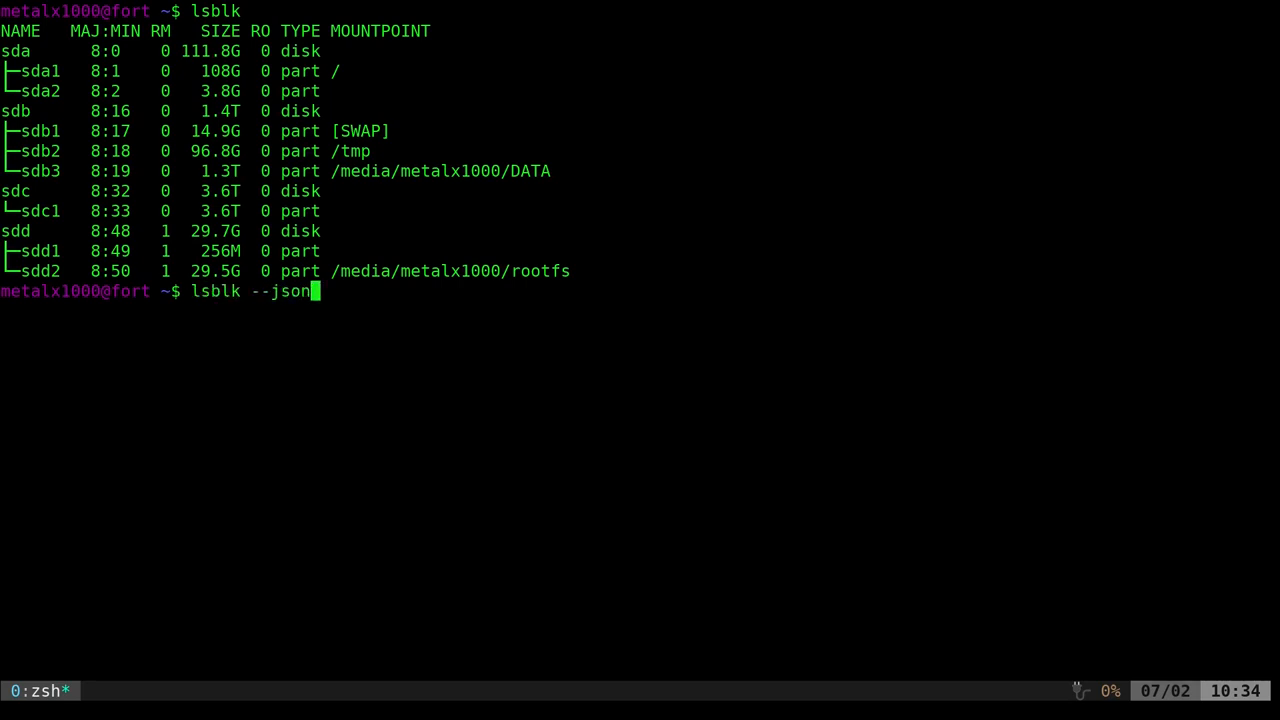
key(Return)
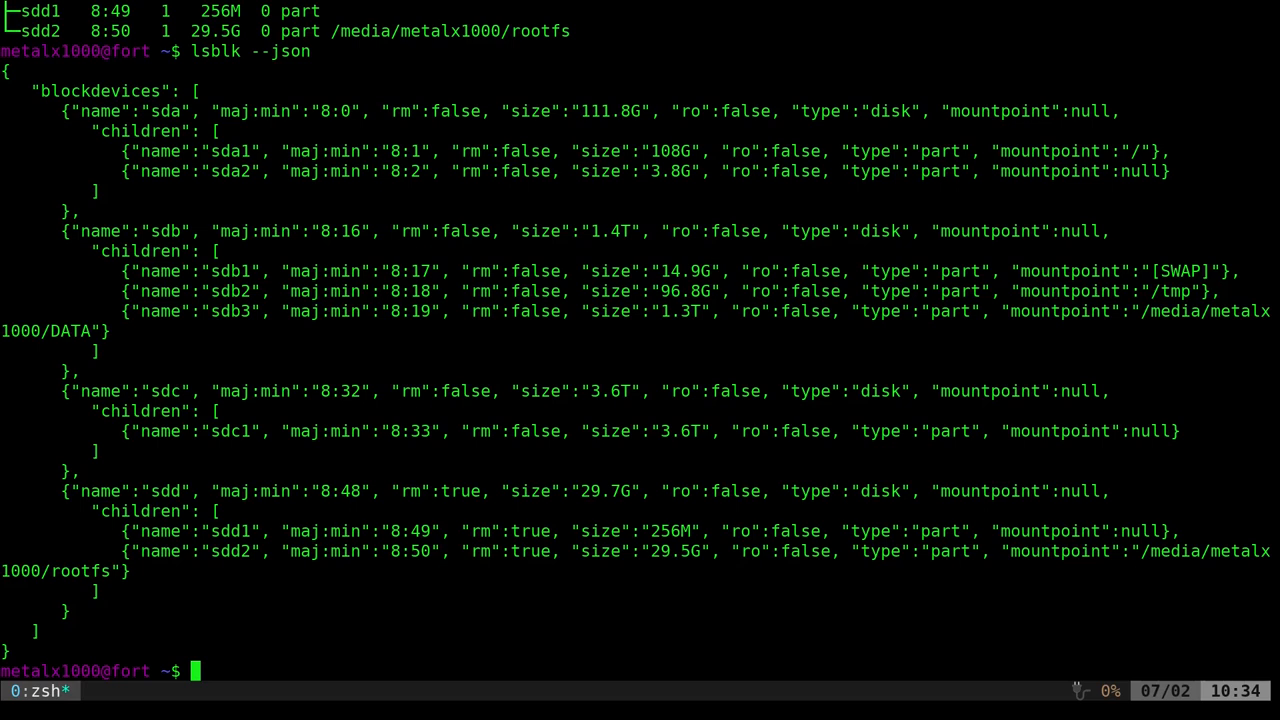
mouse_move(588, 156)
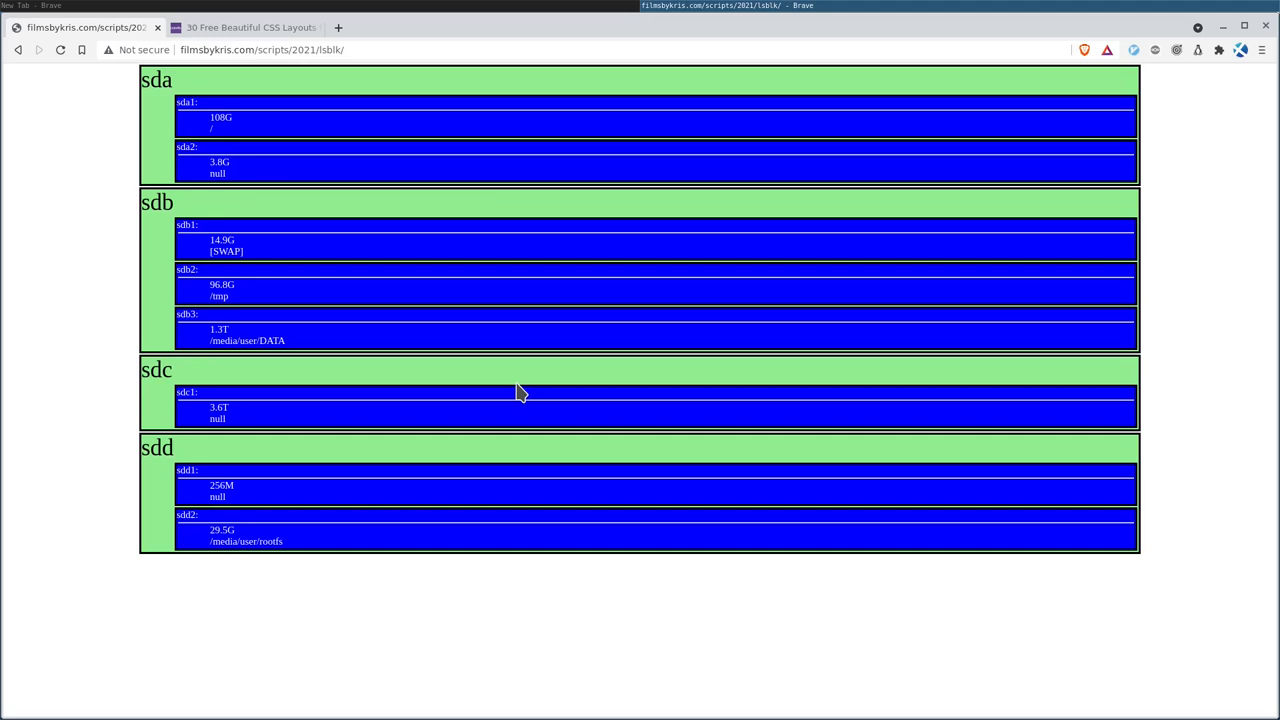
mouse_move(480, 576)
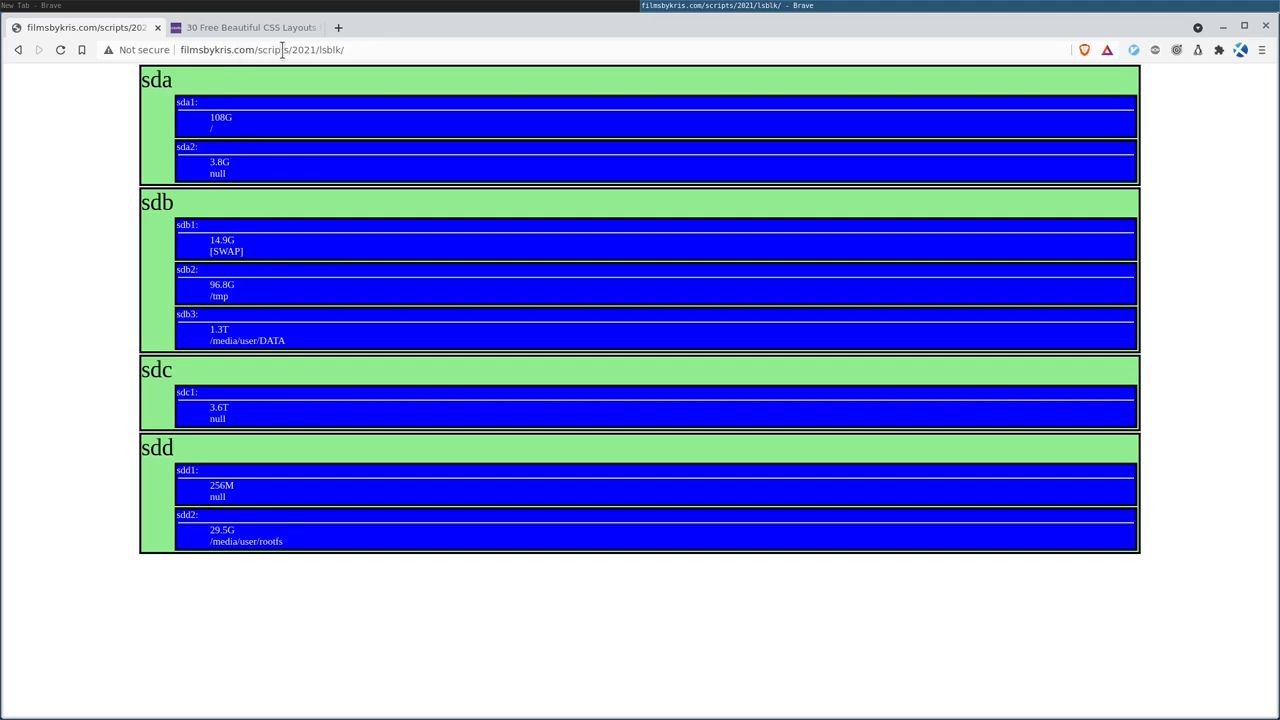
mouse_move(330, 50)
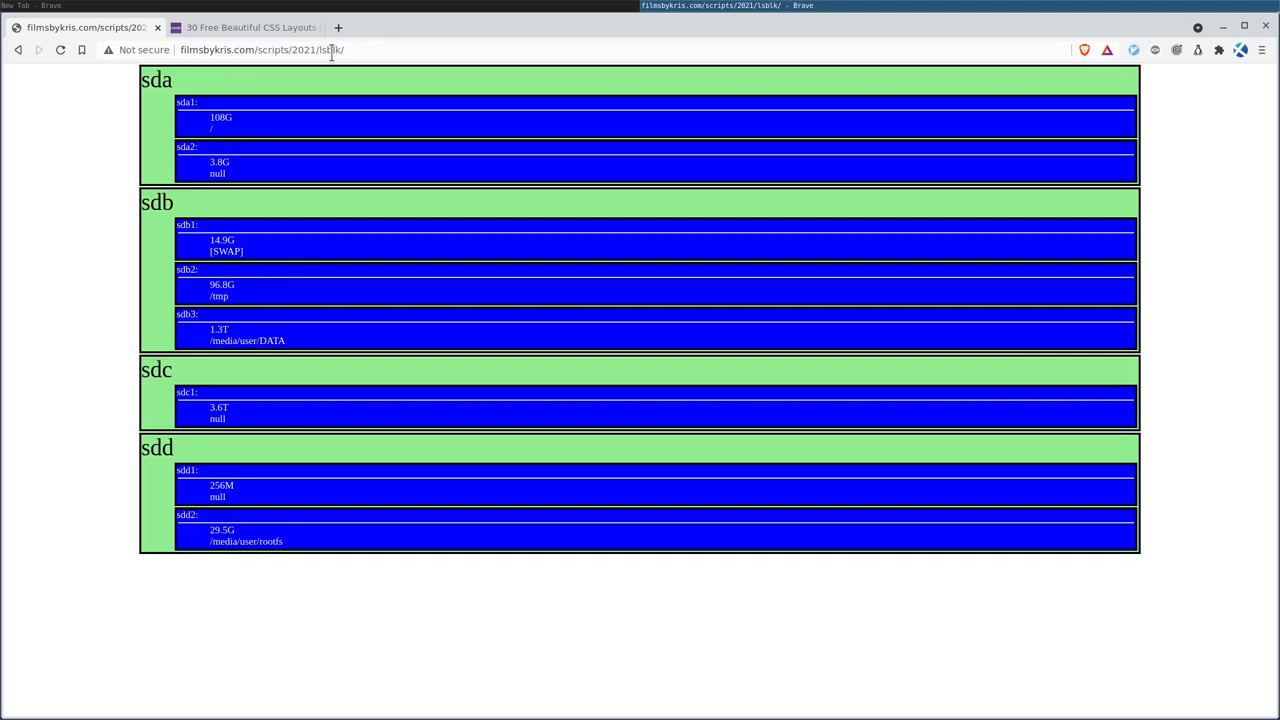
mouse_move(420, 104)
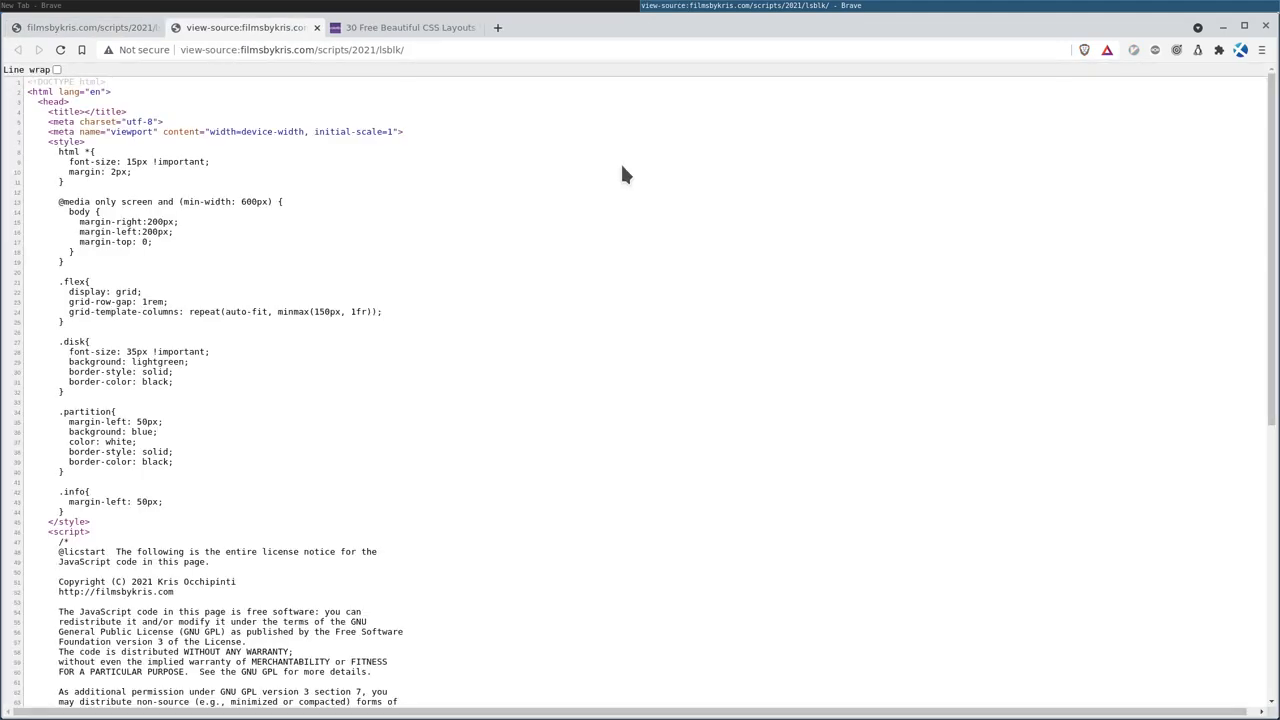
Scroll the page source to the JSON box-building script, then return to the rendered lsblk tab.
scroll(down, 3)
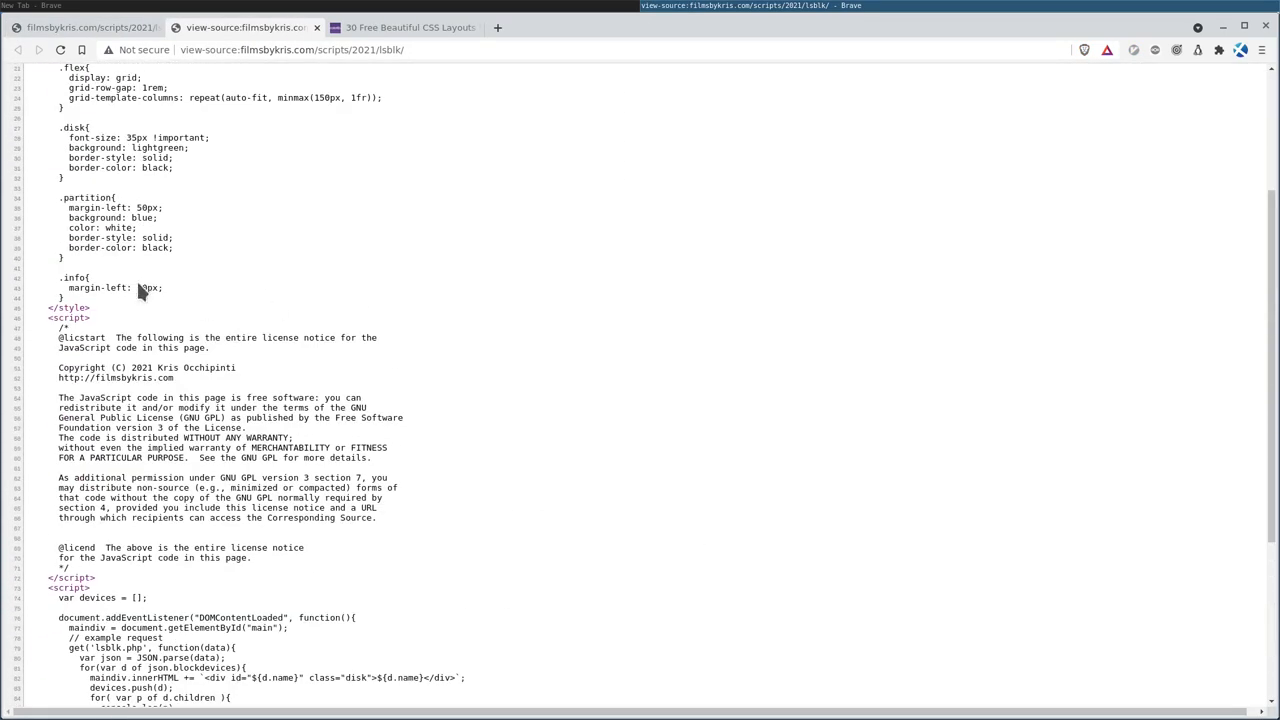
scroll(down, 3)
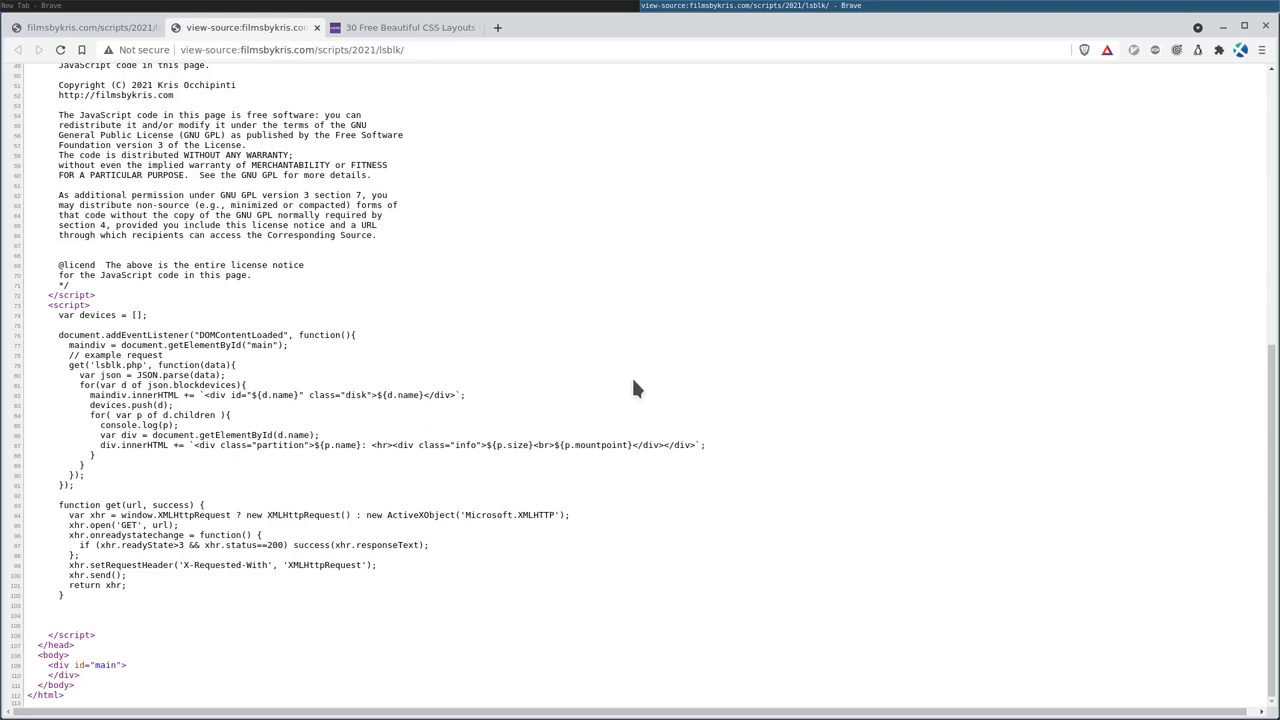
scroll(up, 3)
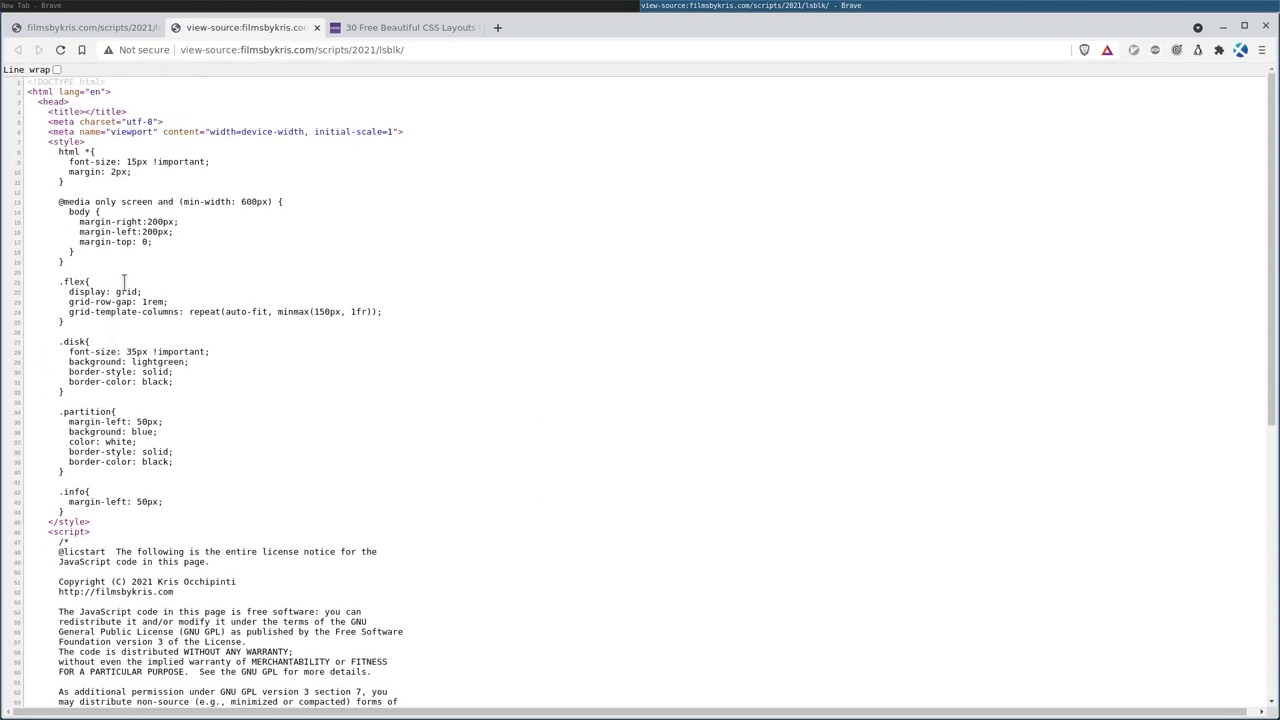
mouse_move(472, 274)
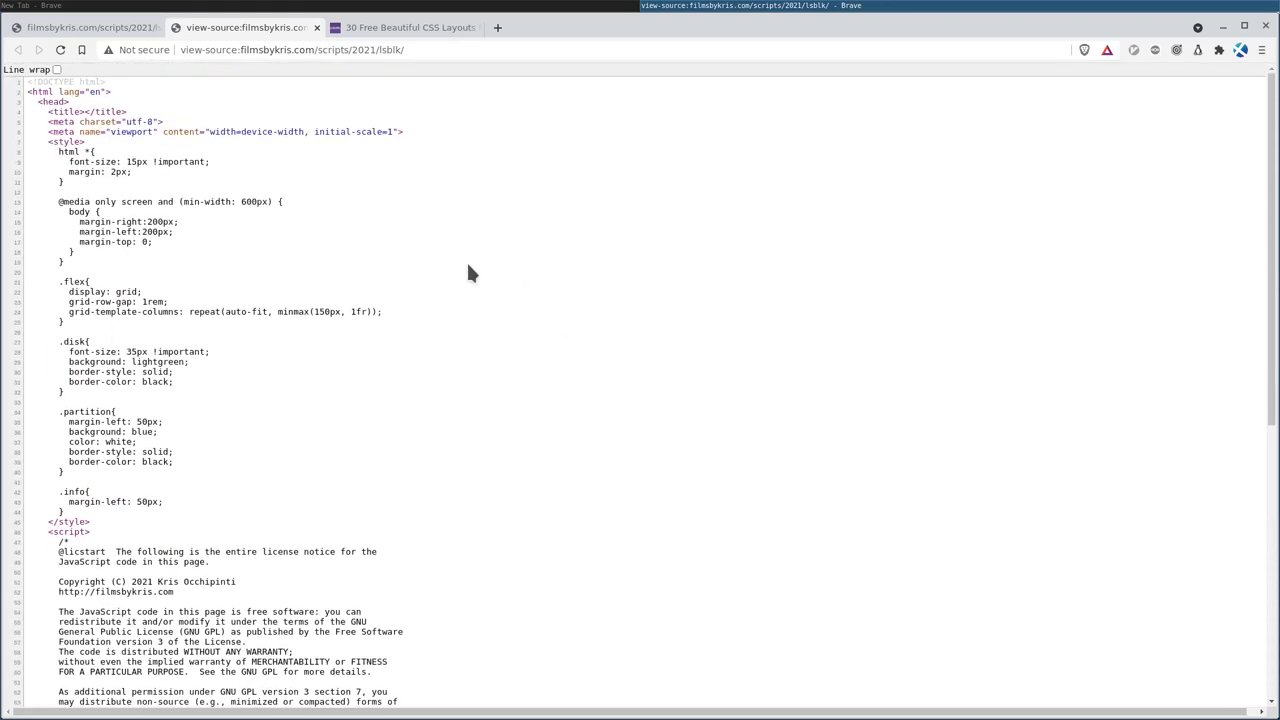
click(84, 28)
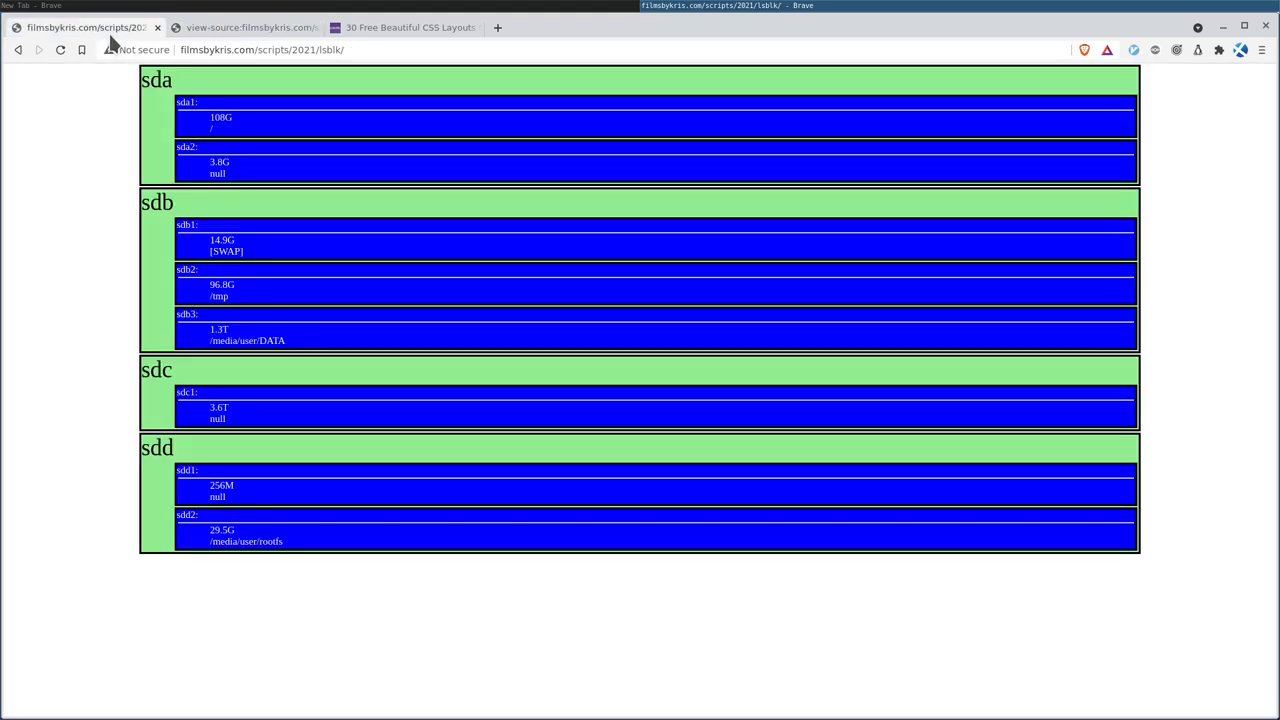
mouse_move(404, 28)
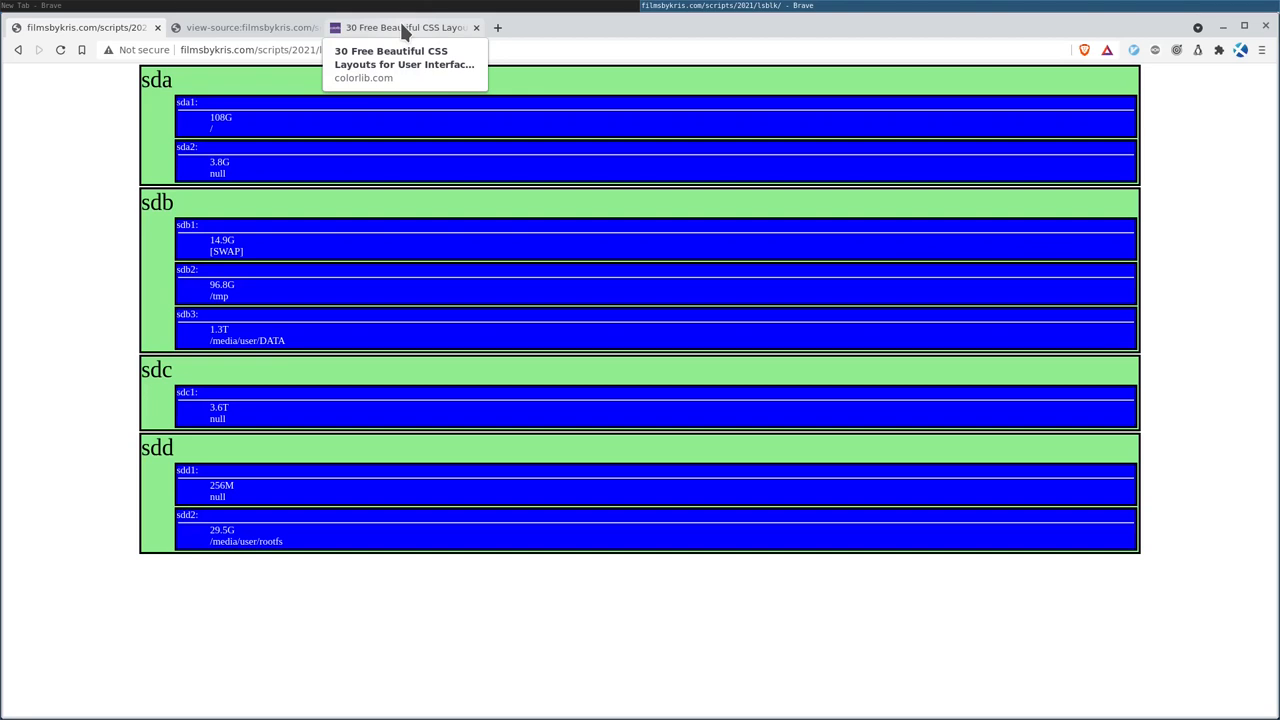
click(400, 28)
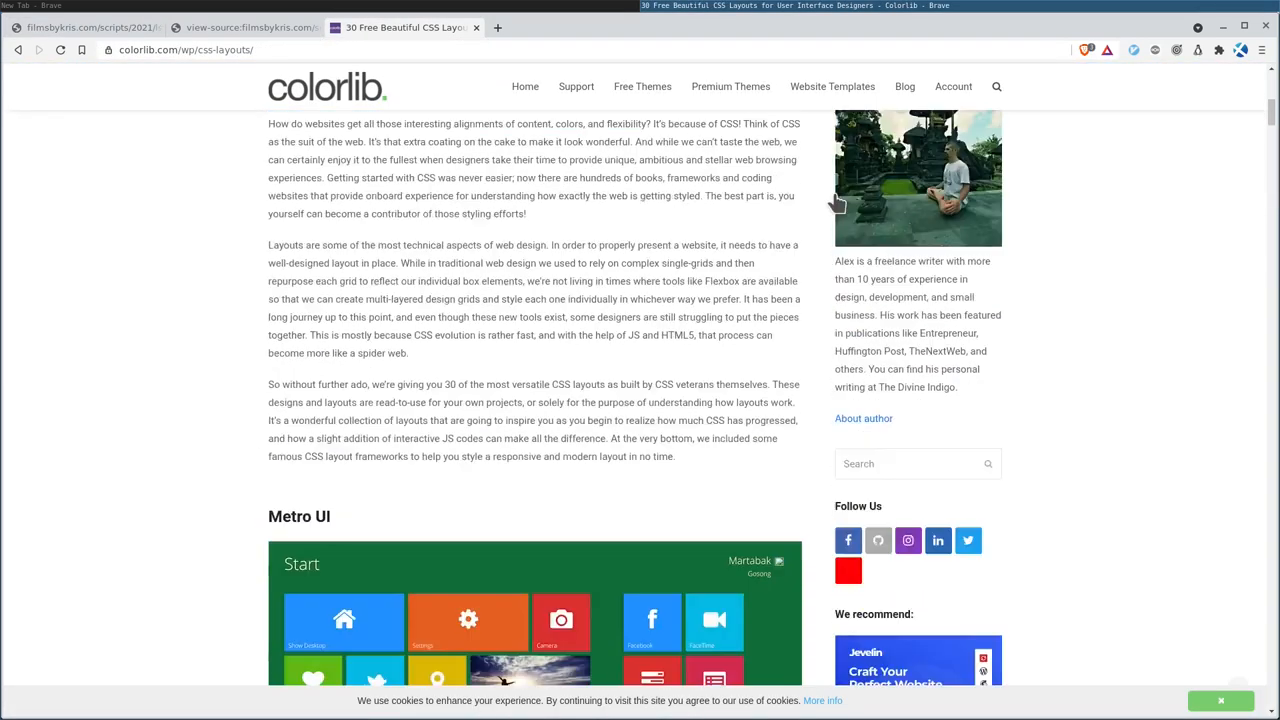
scroll(down, 3)
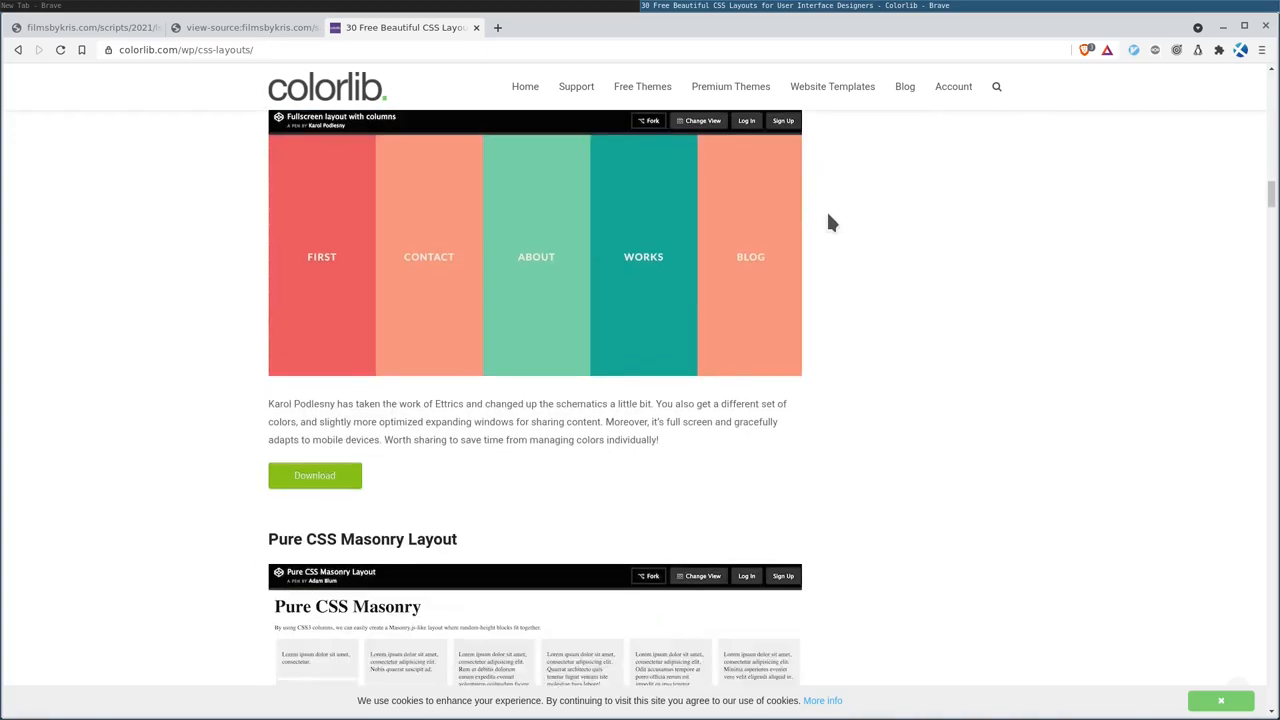
scroll(down, 3)
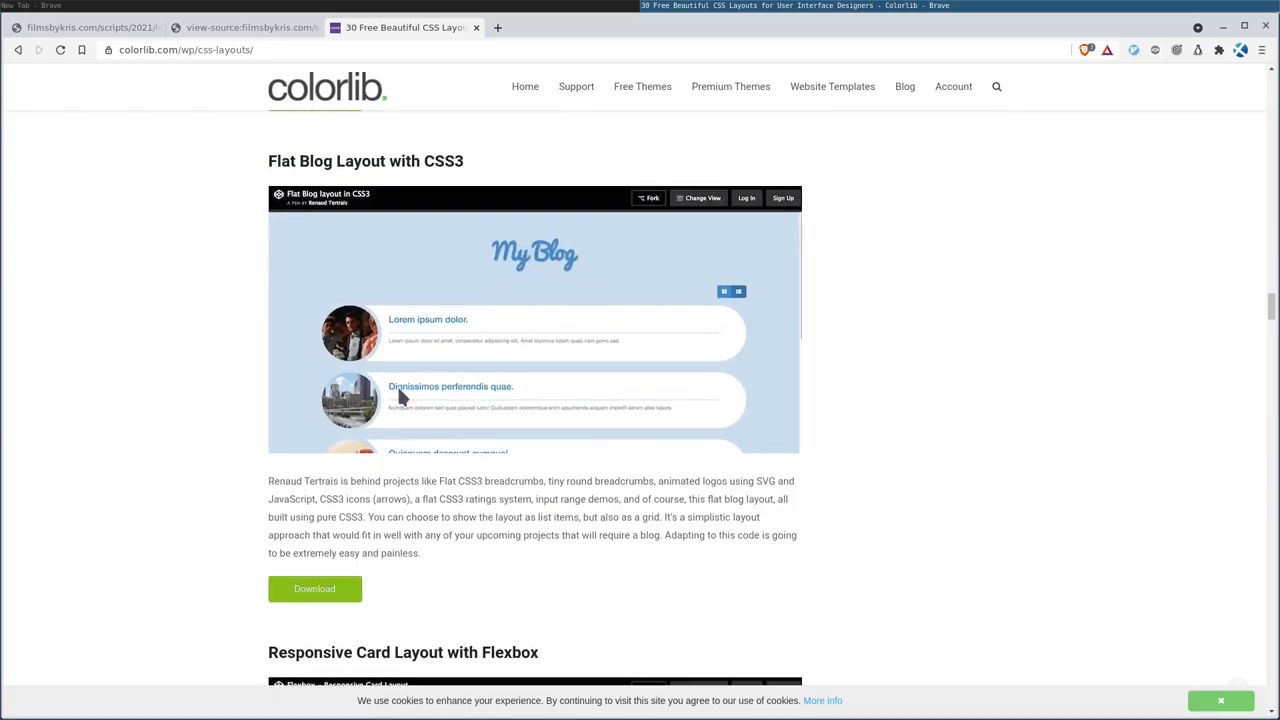
mouse_move(364, 360)
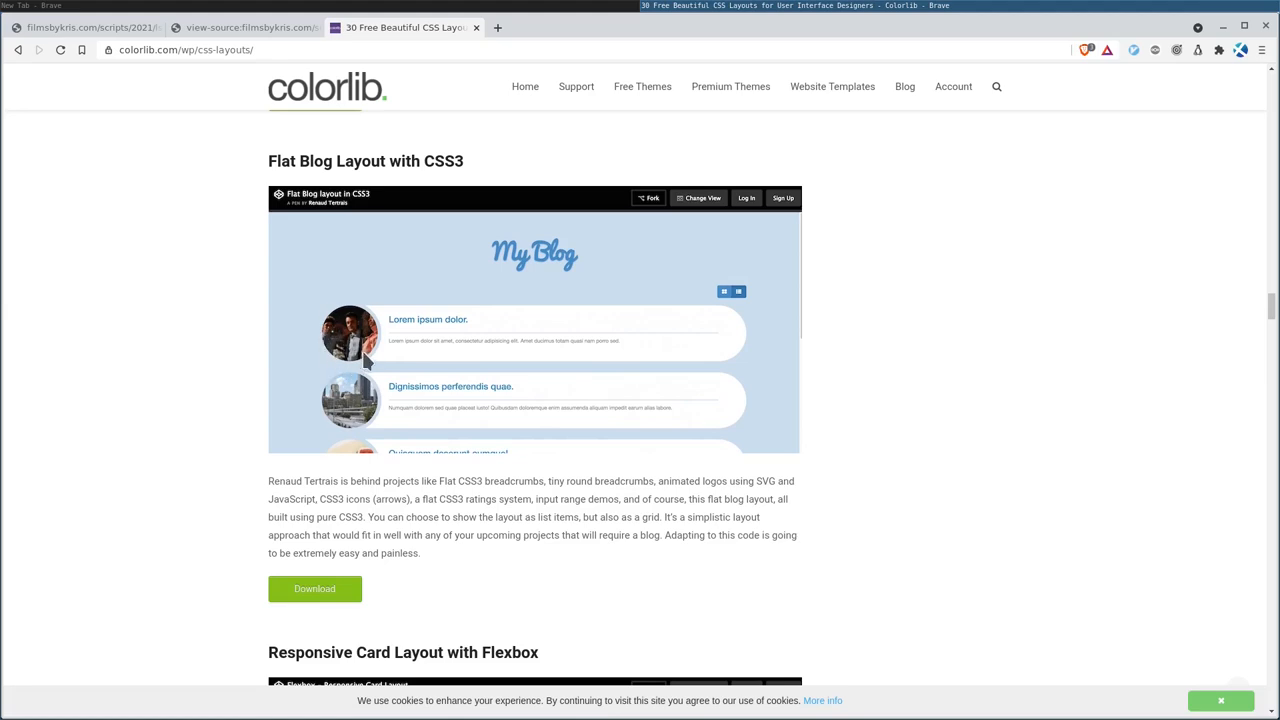
mouse_move(358, 368)
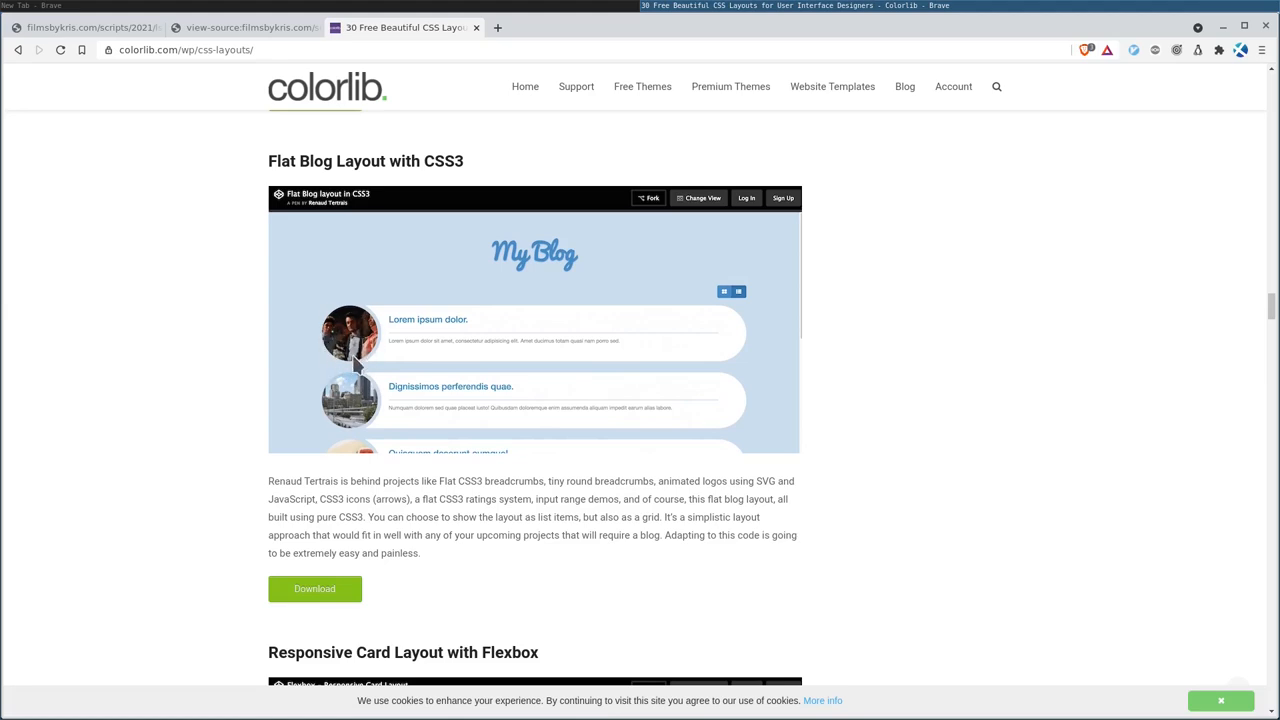
mouse_move(392, 328)
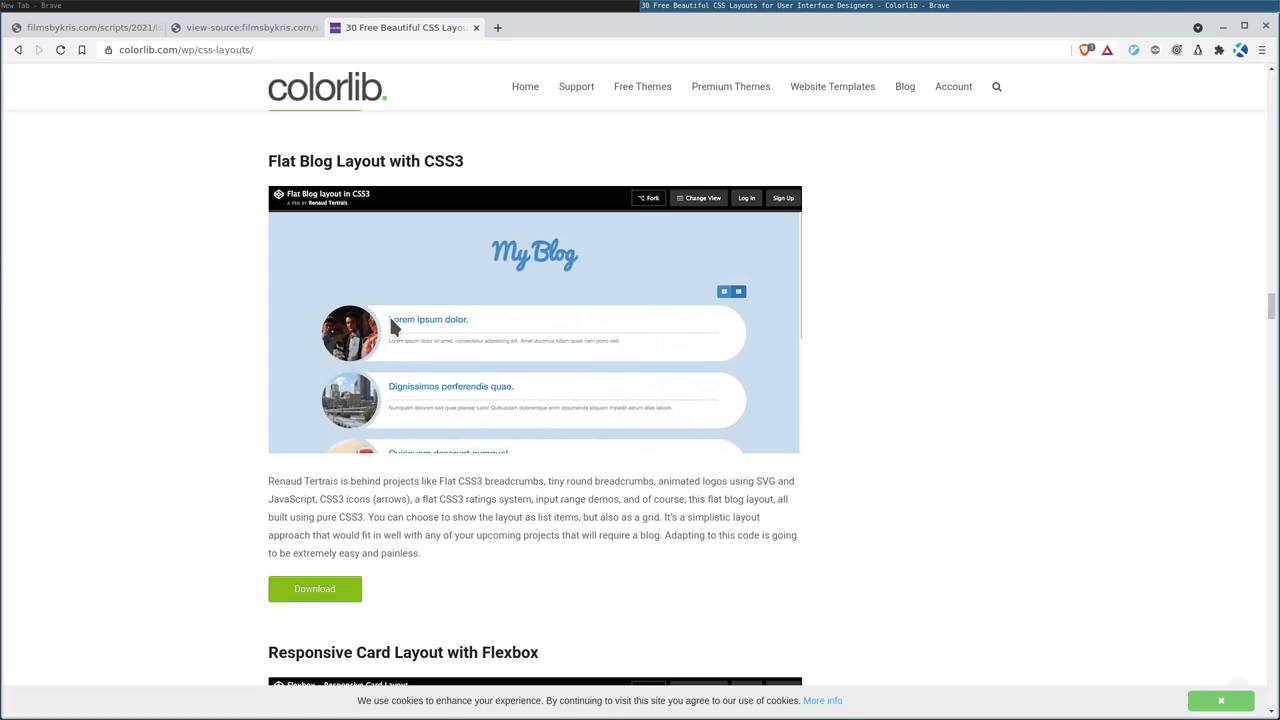
mouse_move(700, 344)
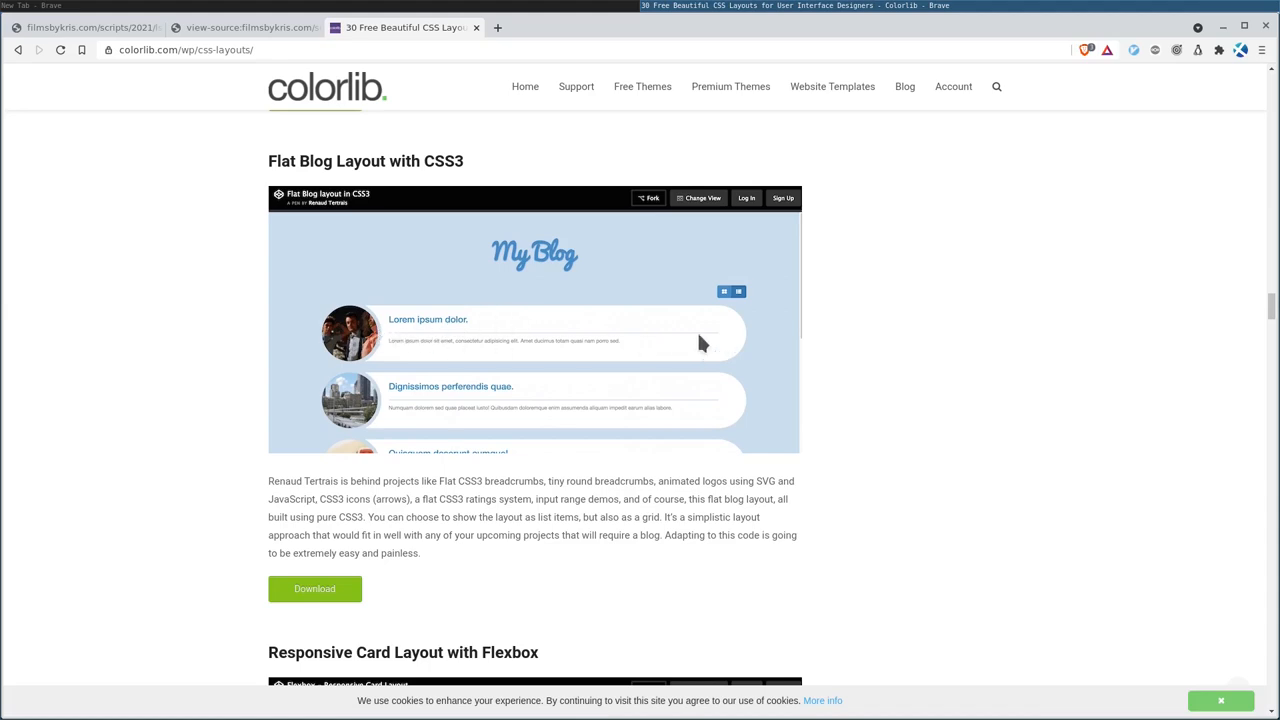
mouse_move(1056, 376)
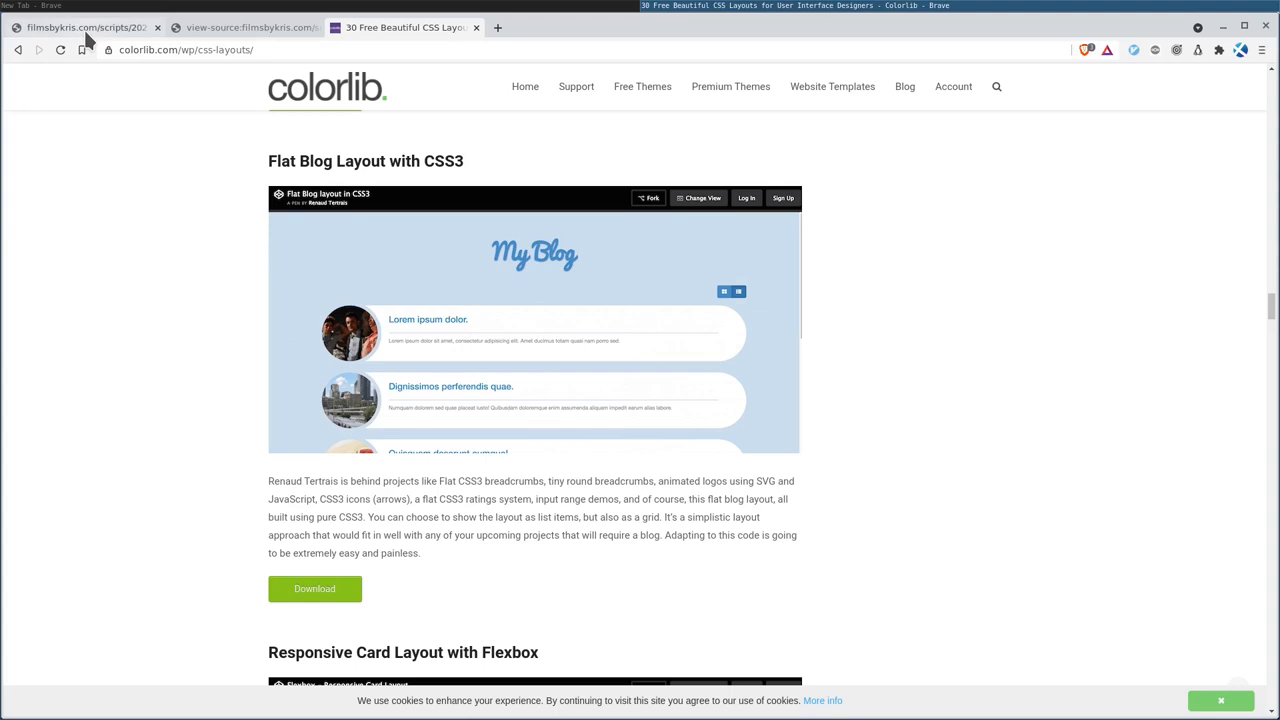
click(84, 28)
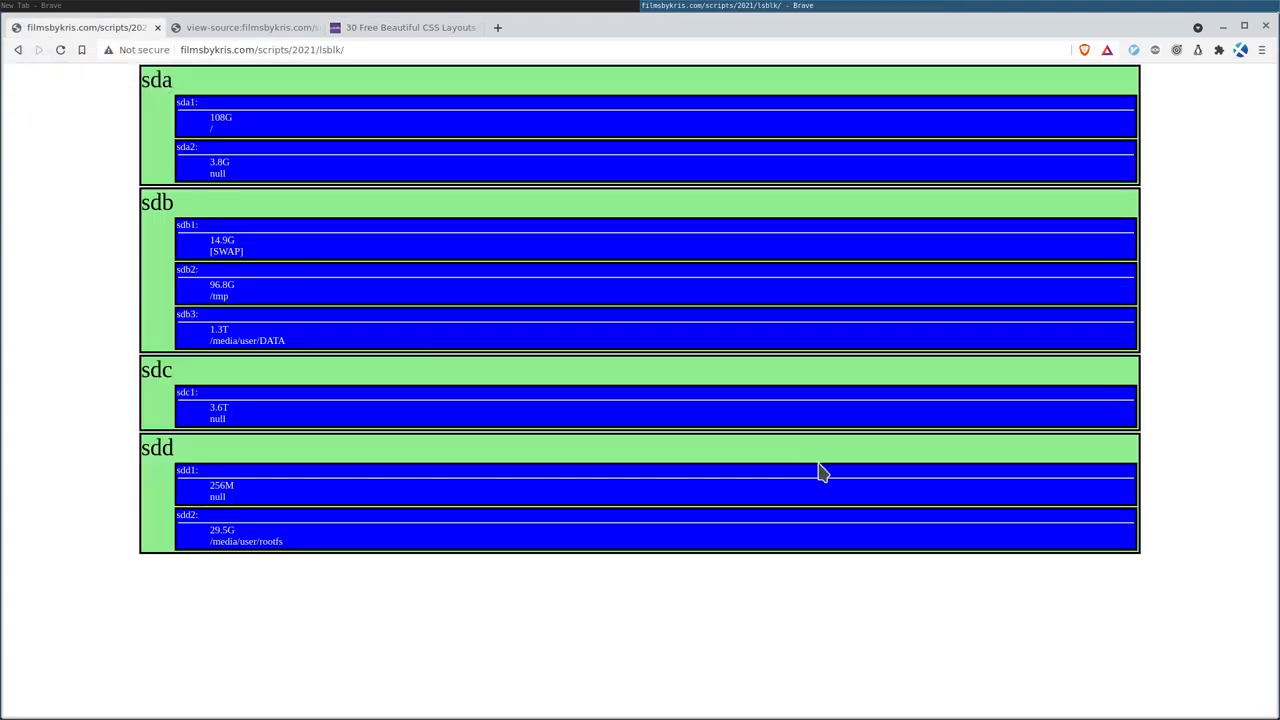
mouse_move(1078, 378)
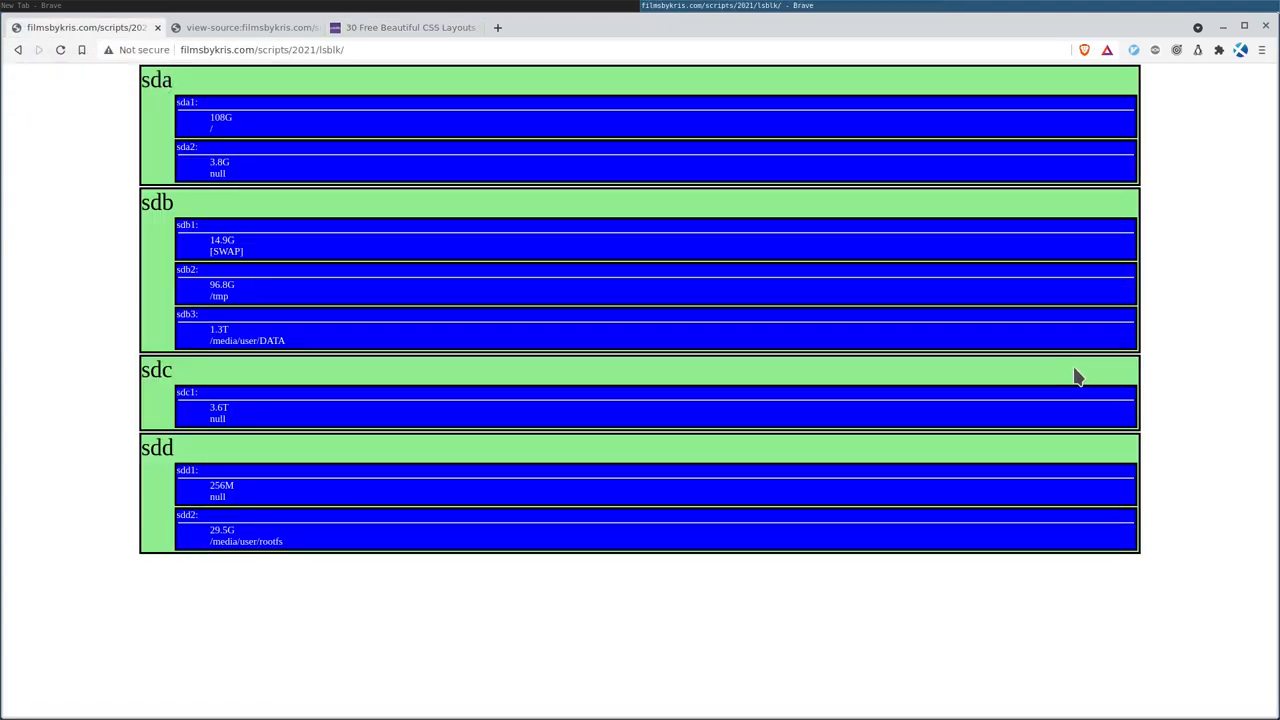